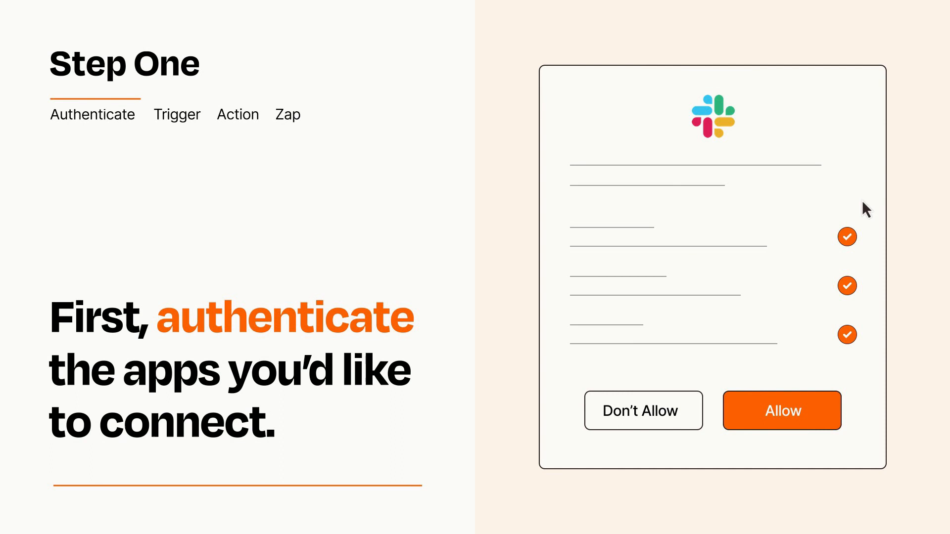
{"action": "mouse_move", "coordinate": [836, 443]}
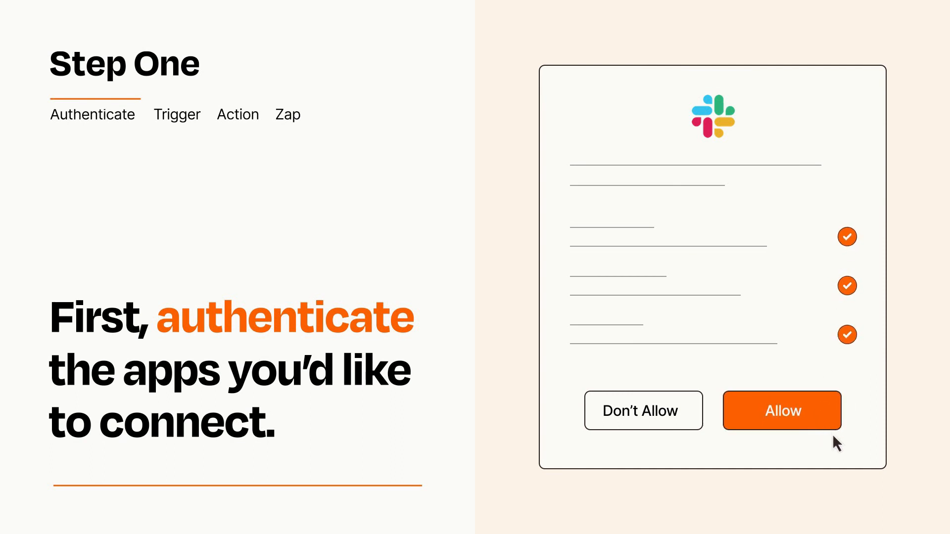
Grant Zapier access to the Slack account.
{"action": "left_click", "coordinate": [781, 410]}
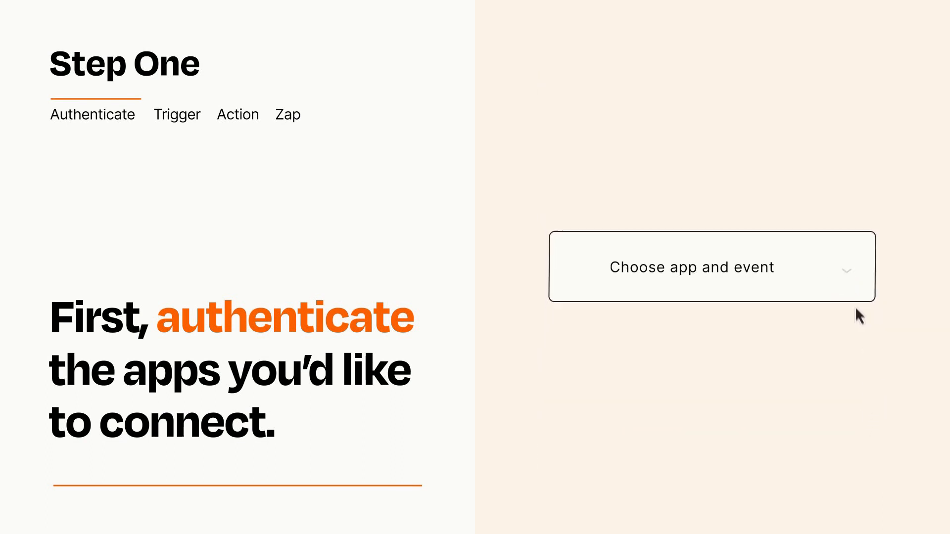
Choose New Purchase as the Zap's trigger event and confirm it.
{"action": "left_click", "coordinate": [692, 267]}
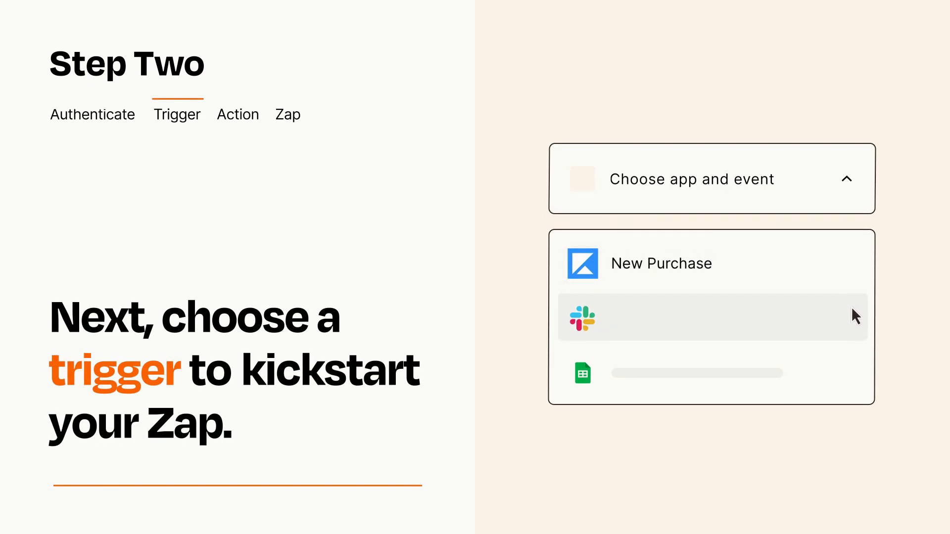
{"action": "mouse_move", "coordinate": [854, 377]}
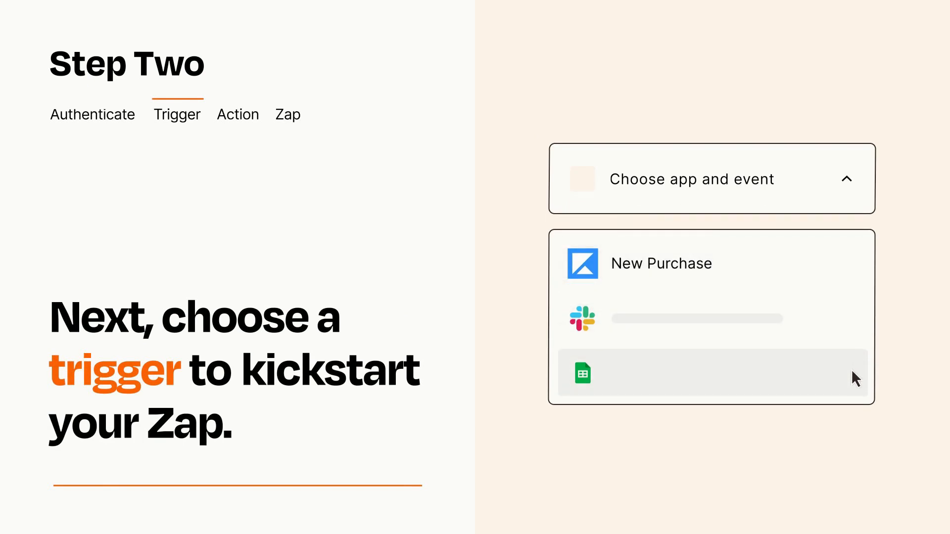
{"action": "mouse_move", "coordinate": [856, 270]}
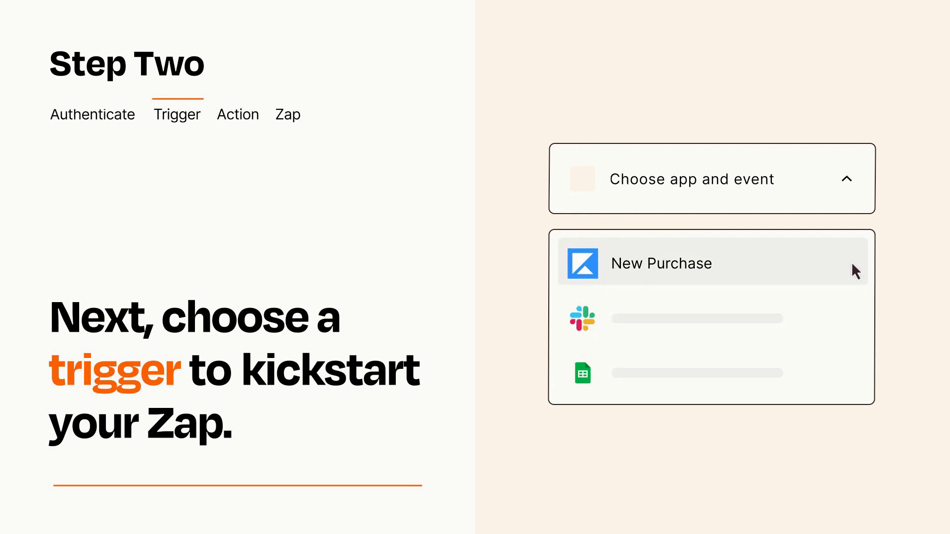
{"action": "mouse_move", "coordinate": [855, 275]}
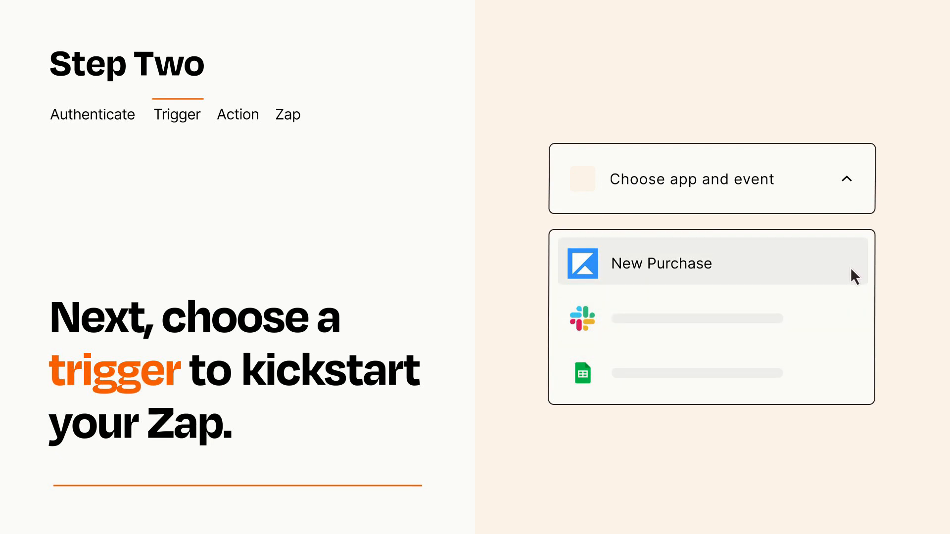
{"action": "left_click", "coordinate": [660, 262]}
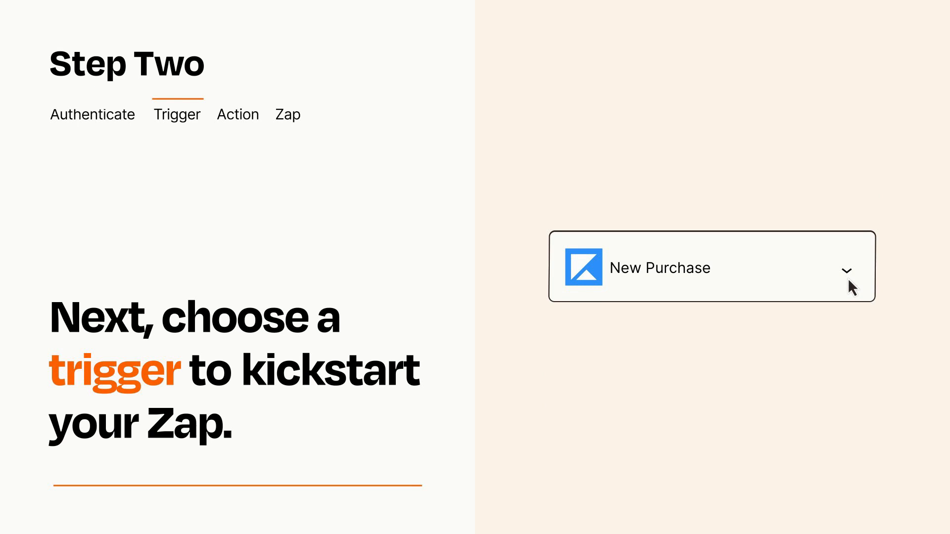
{"action": "mouse_move", "coordinate": [861, 284]}
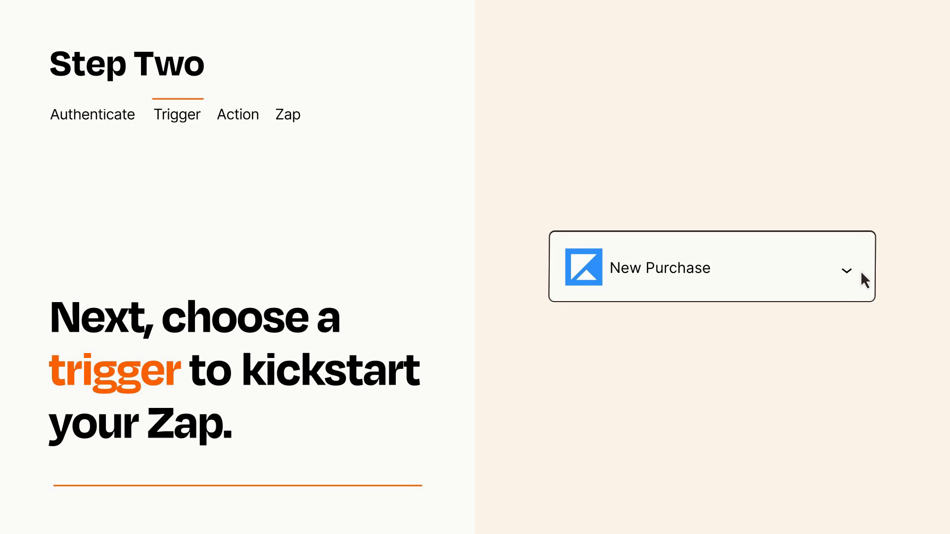
{"action": "mouse_move", "coordinate": [861, 274]}
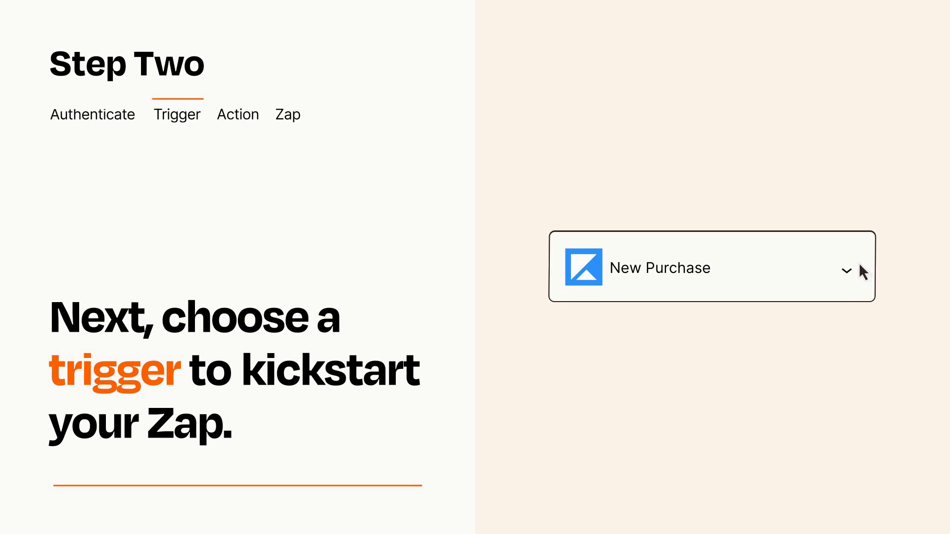
{"action": "left_click", "coordinate": [237, 114]}
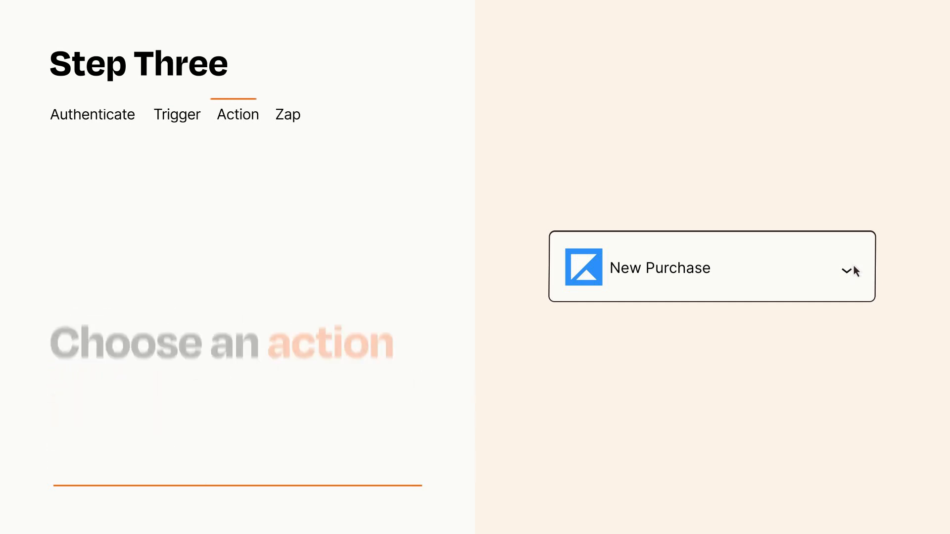
Add Slack Send Channel Message as the action after the trigger.
{"action": "left_click", "coordinate": [712, 268]}
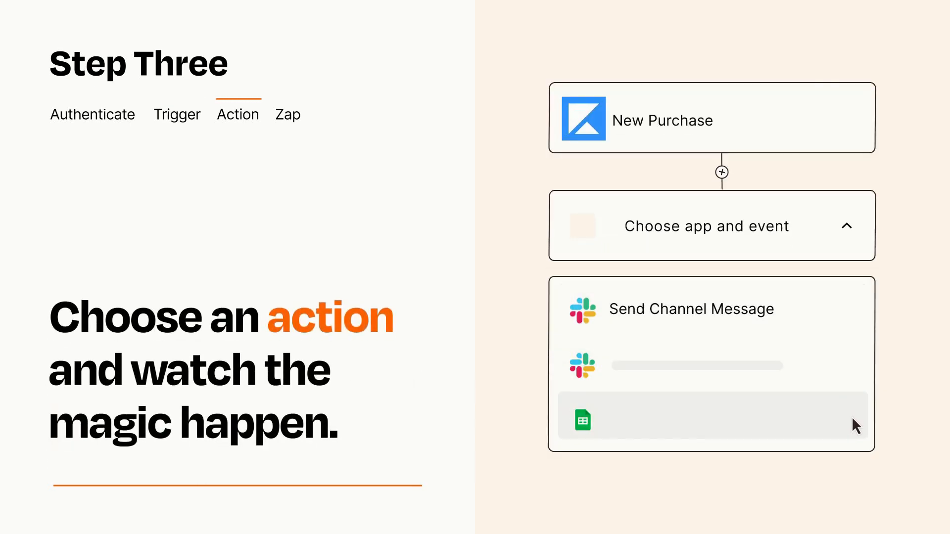
{"action": "mouse_move", "coordinate": [853, 321]}
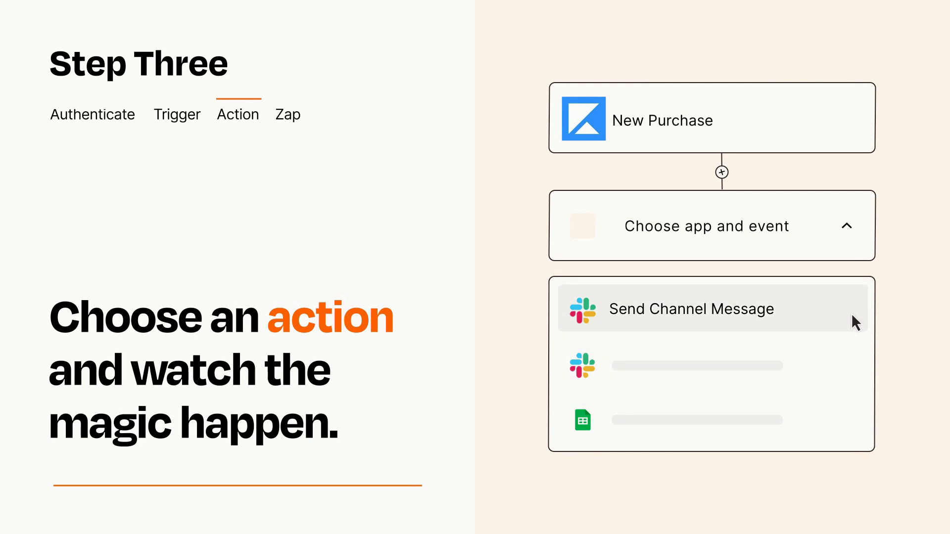
{"action": "left_click", "coordinate": [690, 308]}
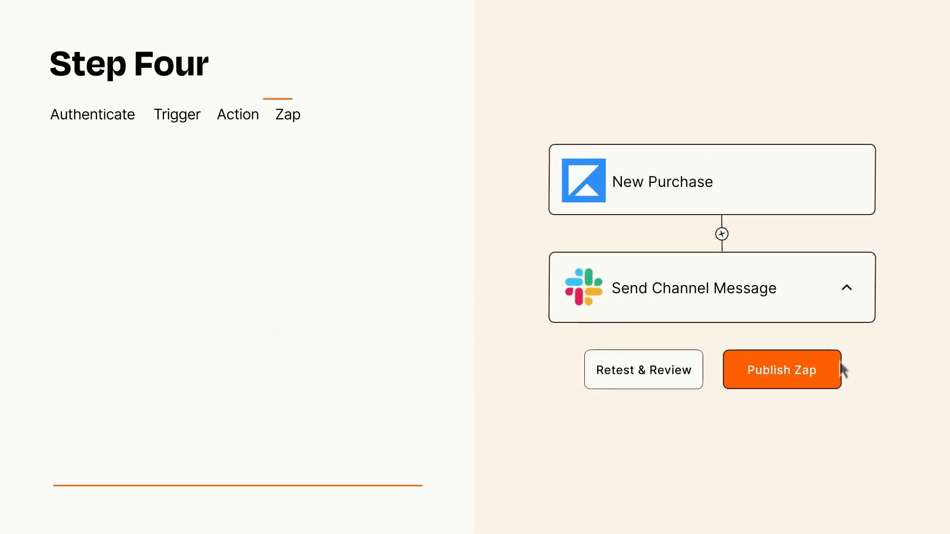
Publish the New Purchase to Slack Send Channel Message Zap.
{"action": "left_click", "coordinate": [780, 369]}
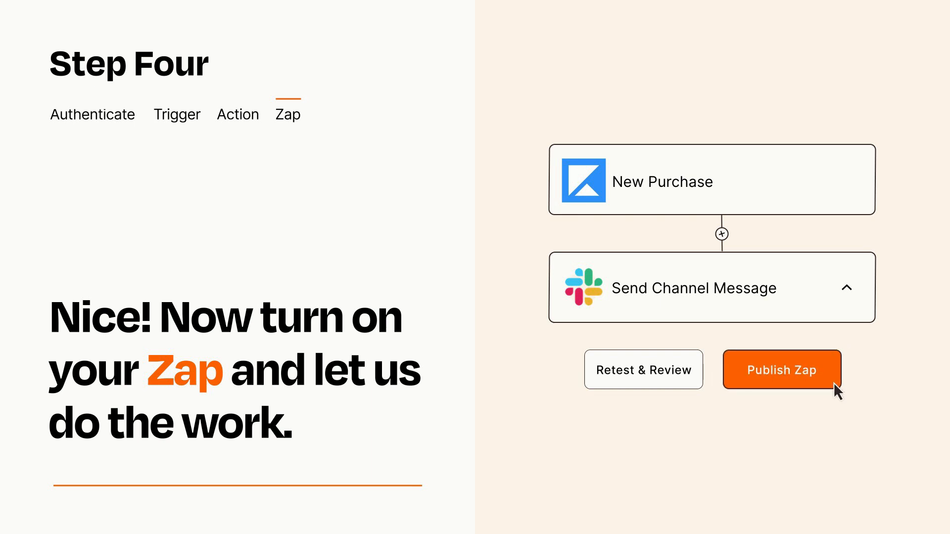
{"action": "left_click", "coordinate": [782, 370]}
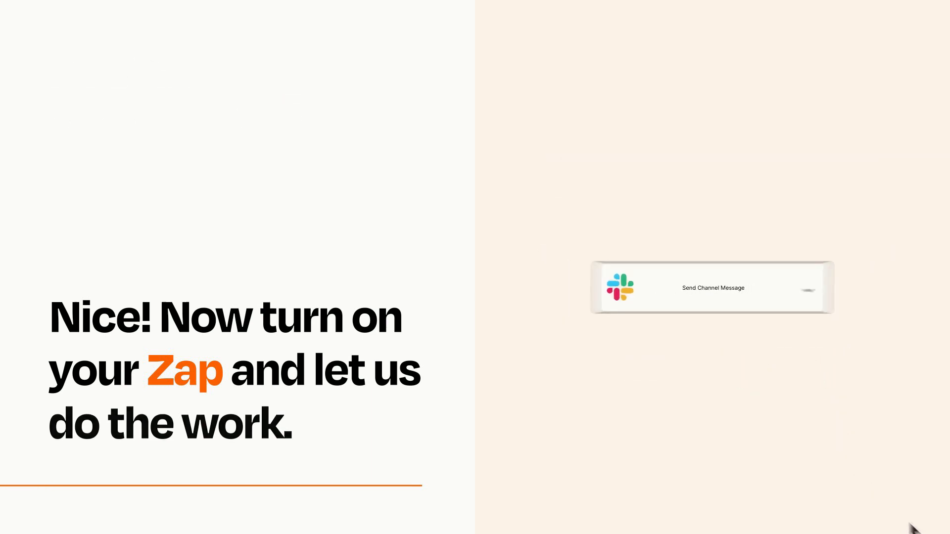